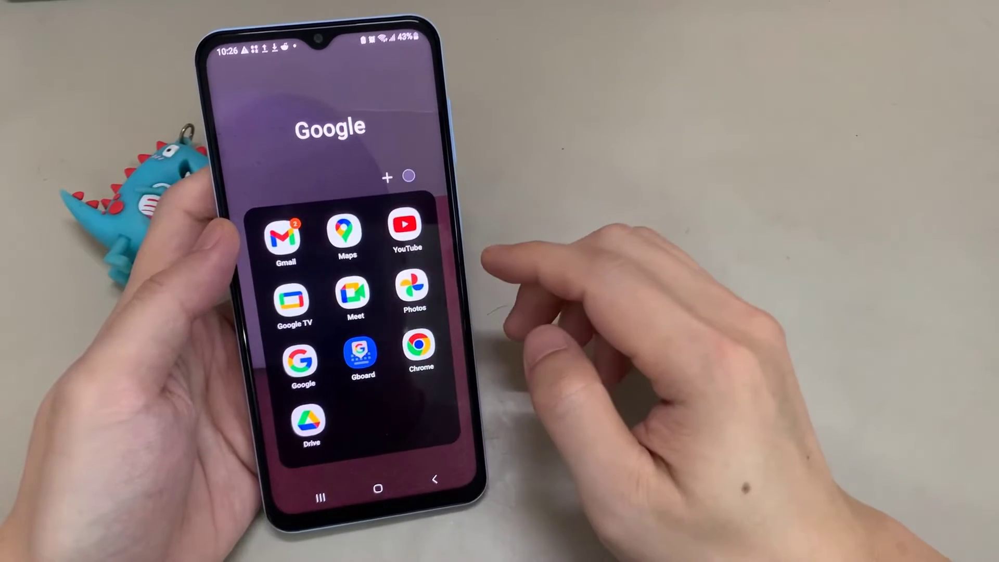
Launch Google Maps and bring up the account menu from the profile avatar
left_click(346, 232)
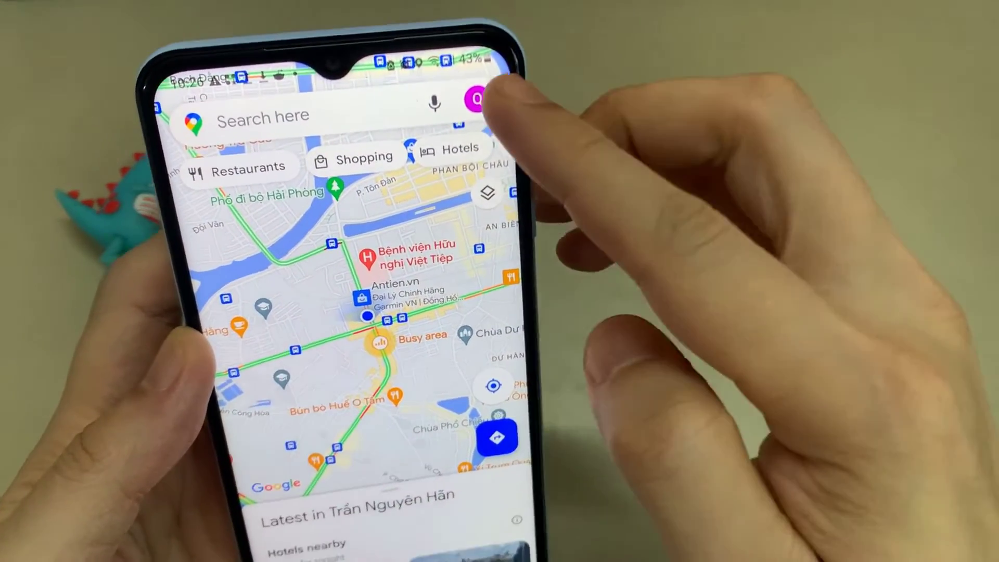
left_click(475, 99)
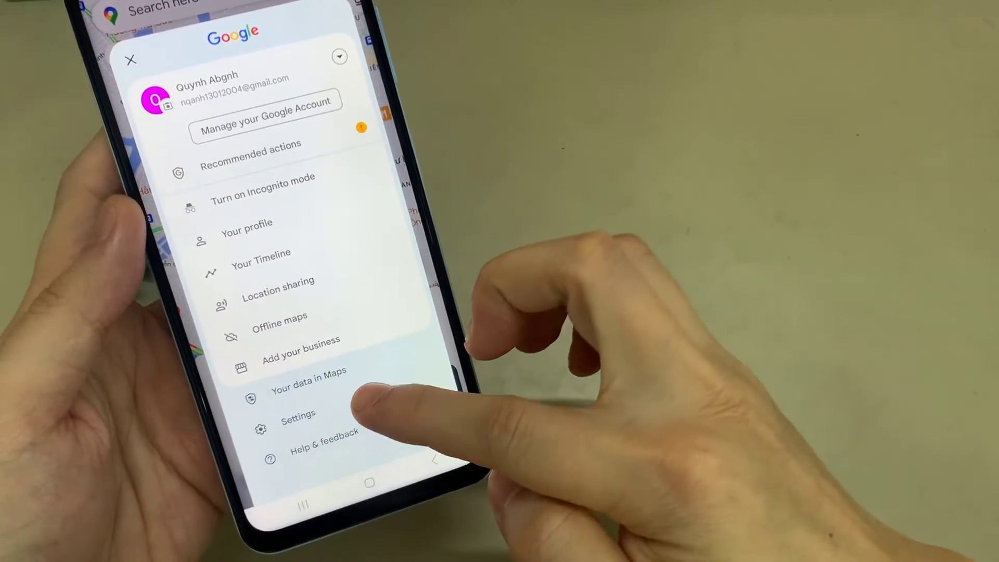
Go into Settings and reach the Navigation settings page
left_click(299, 413)
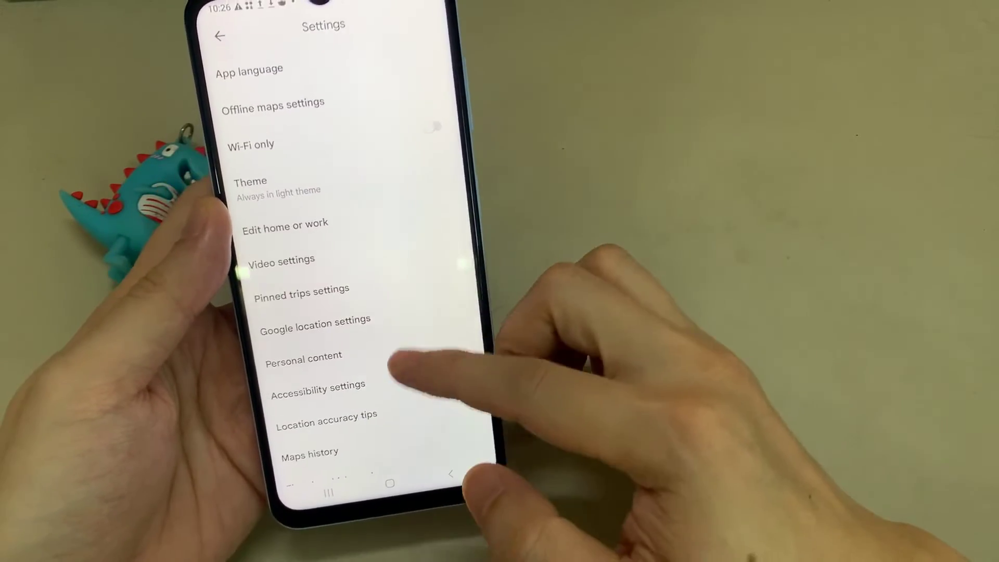
scroll("down", 3)
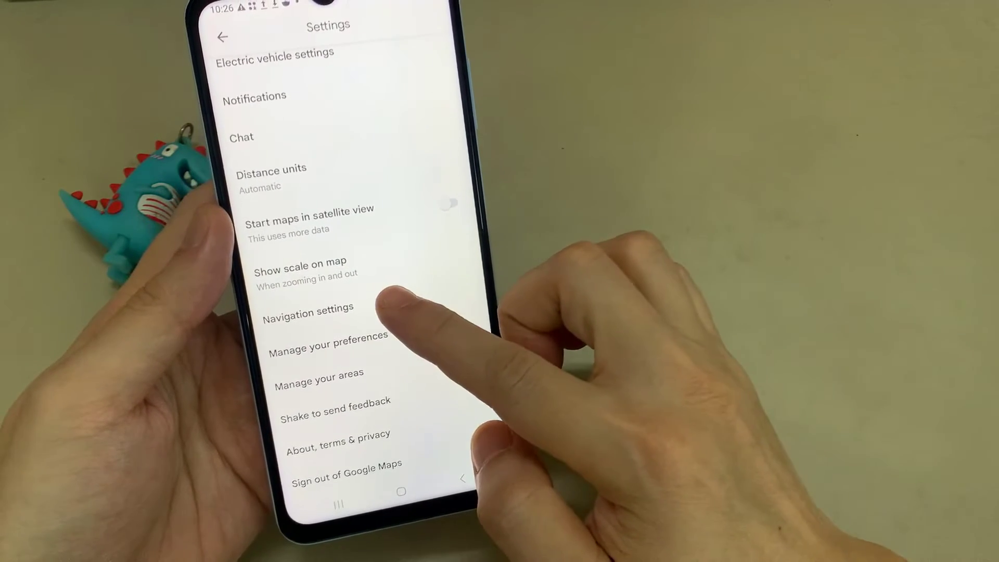
left_click(308, 308)
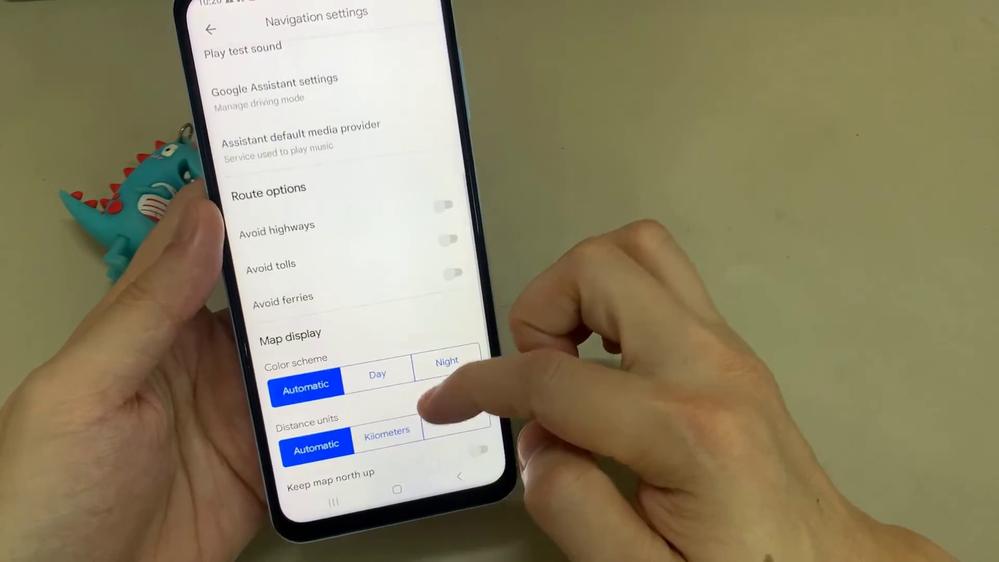
Turn on the Speedometer switch under Driving options
scroll("up", 3)
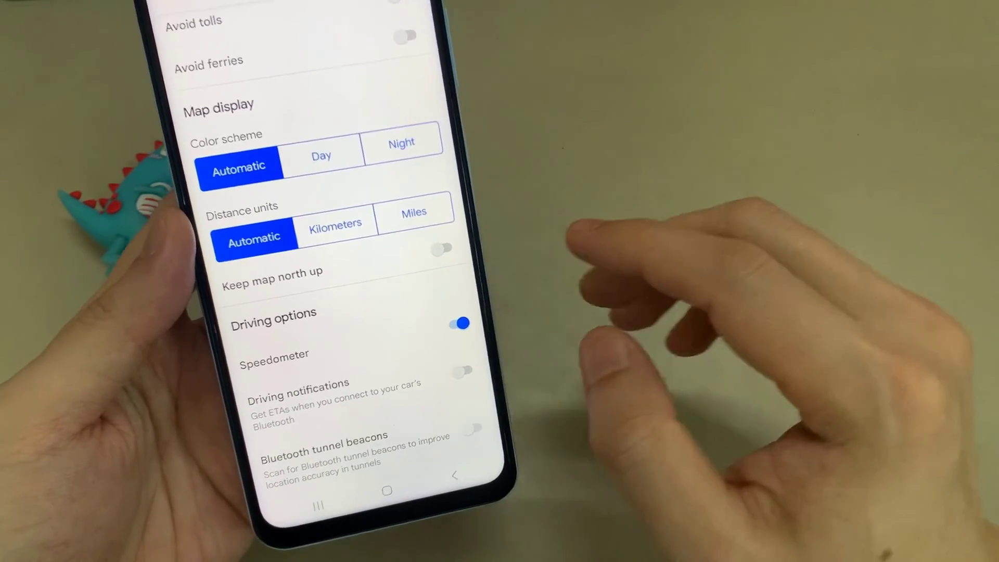
left_click(460, 323)
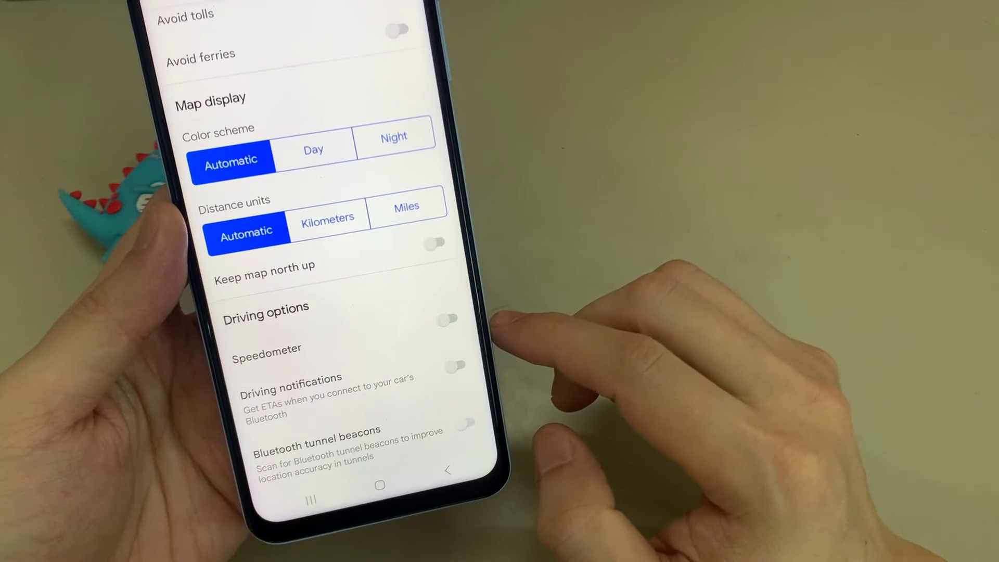